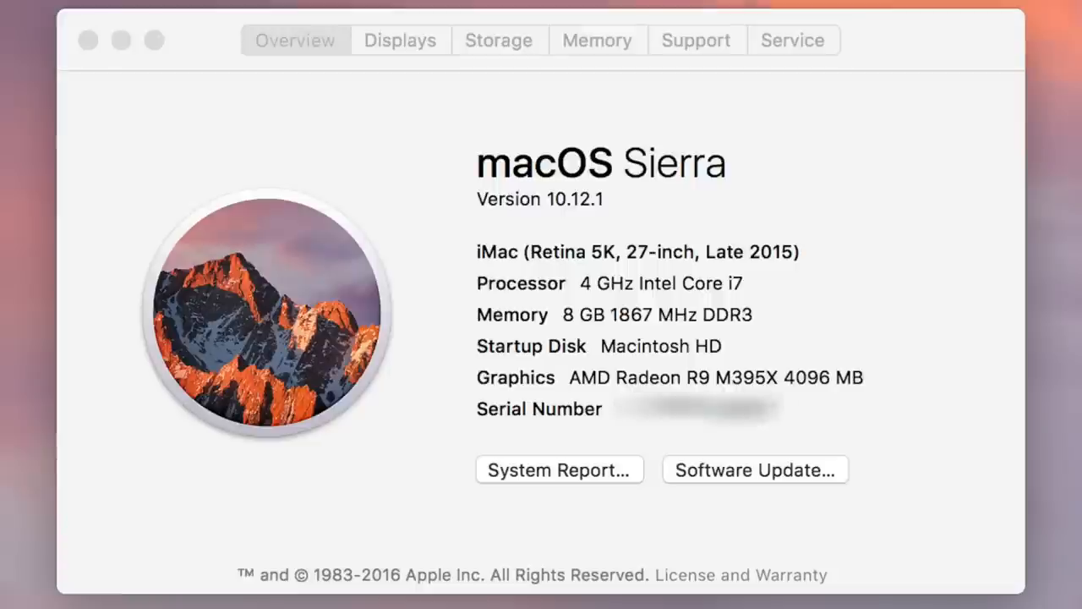
Review Apple's list of Mac models supporting Windows 10 and the Windows 10 Home store page.
left_click(754, 470)
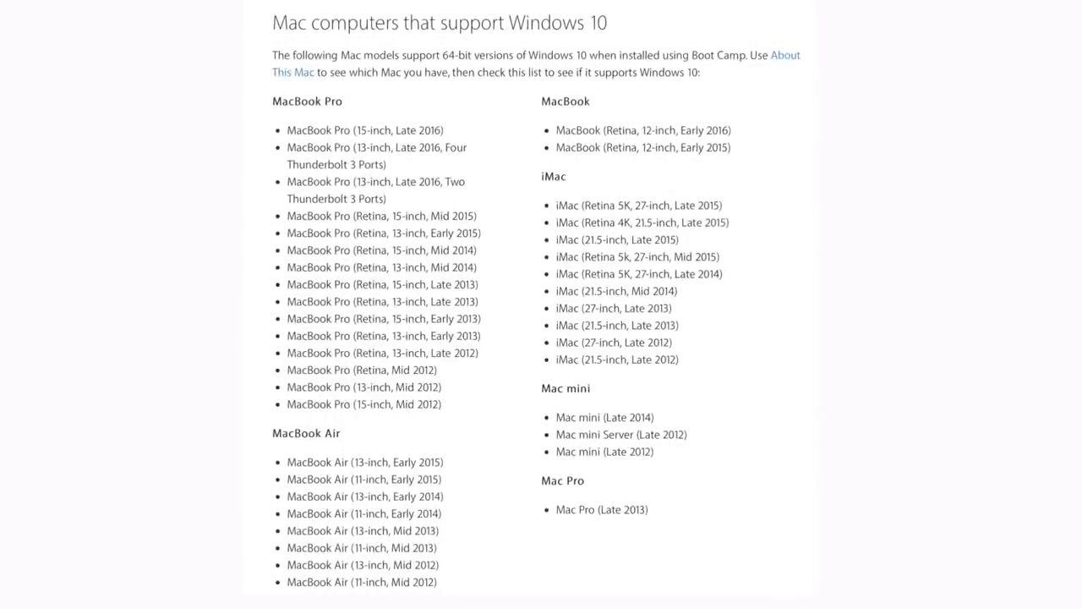
scroll("down", 3)
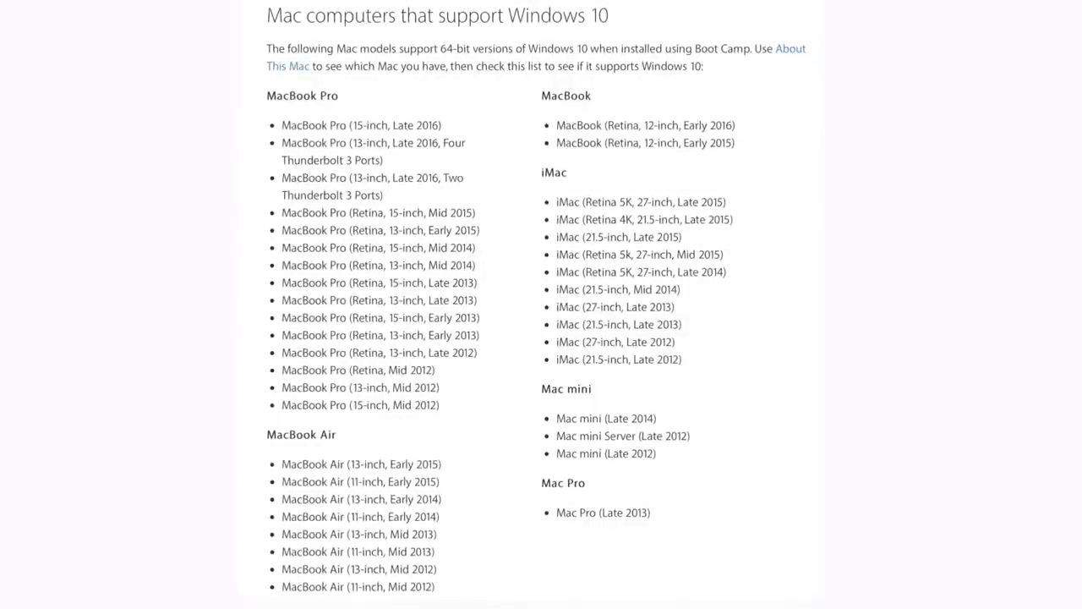
scroll("down", 3)
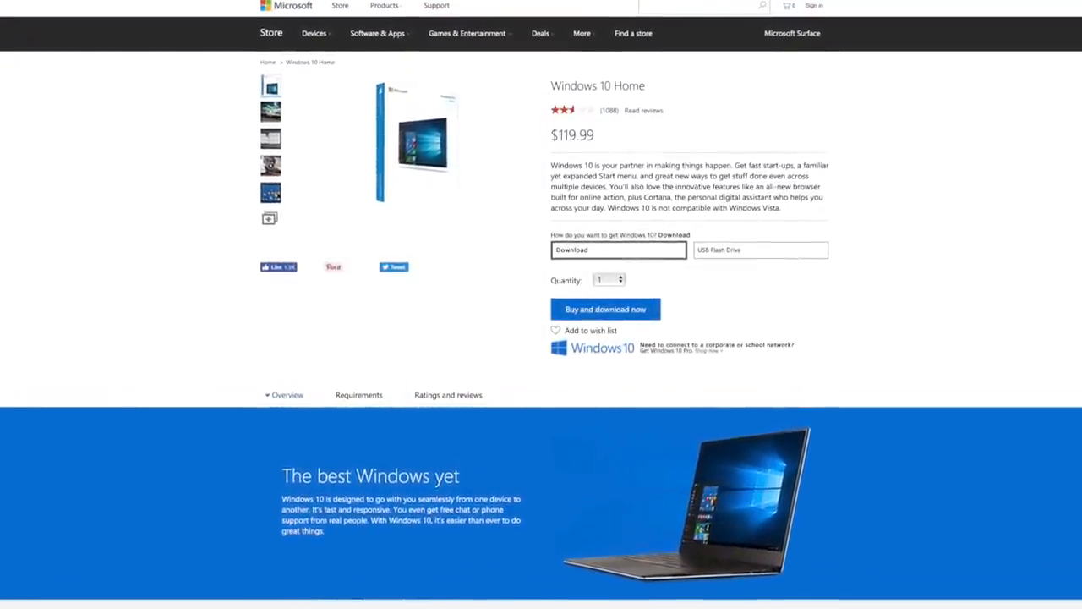
scroll("down", 3)
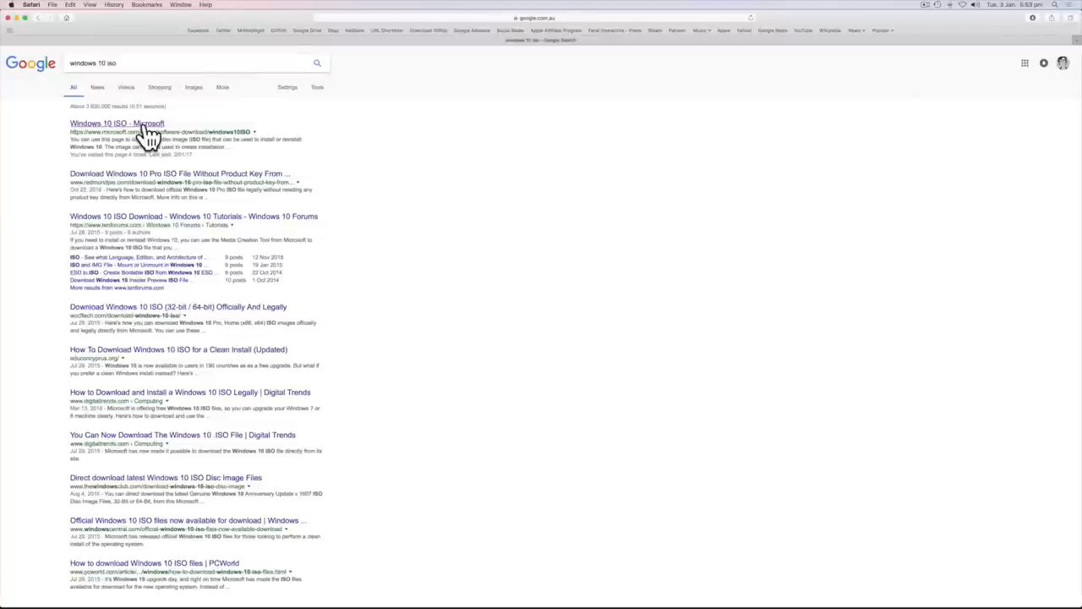
From Microsoft's ISO page, download the Windows 10 English 64-bit disc image.
left_click(117, 123)
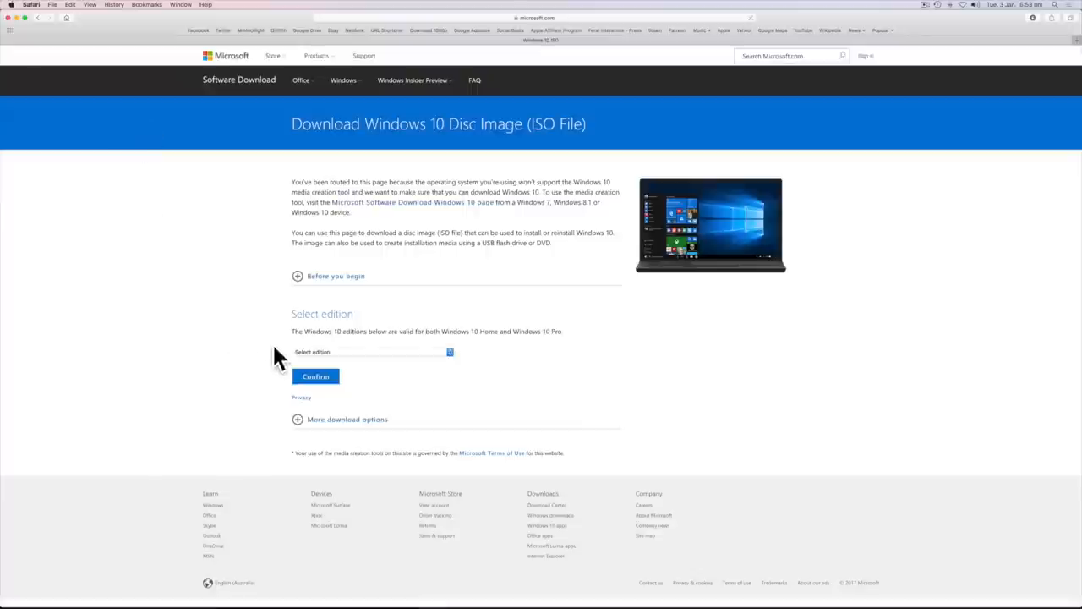
left_click(369, 351)
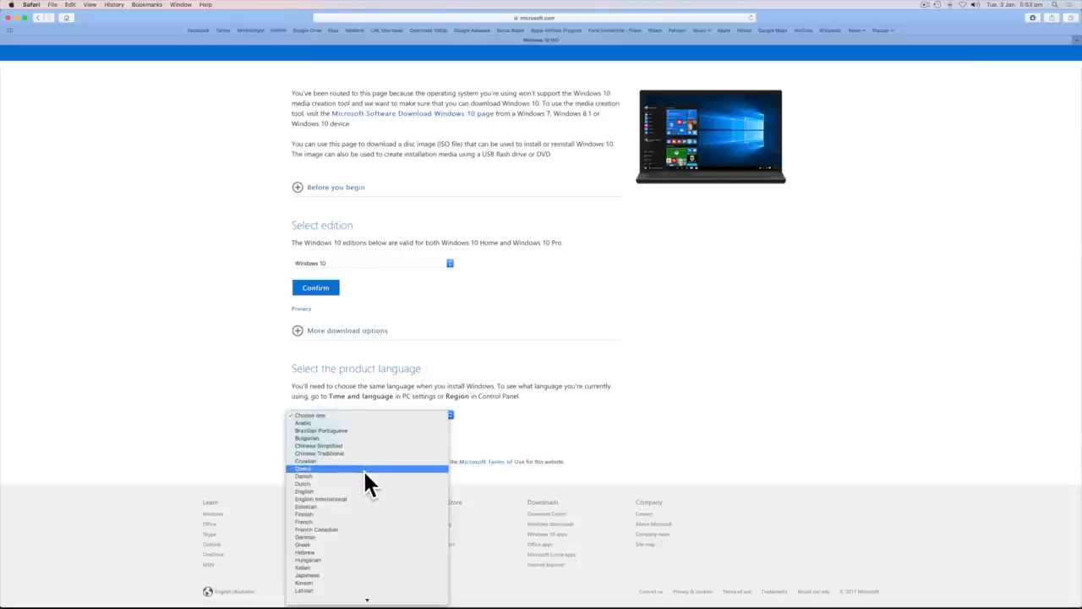
left_click(305, 491)
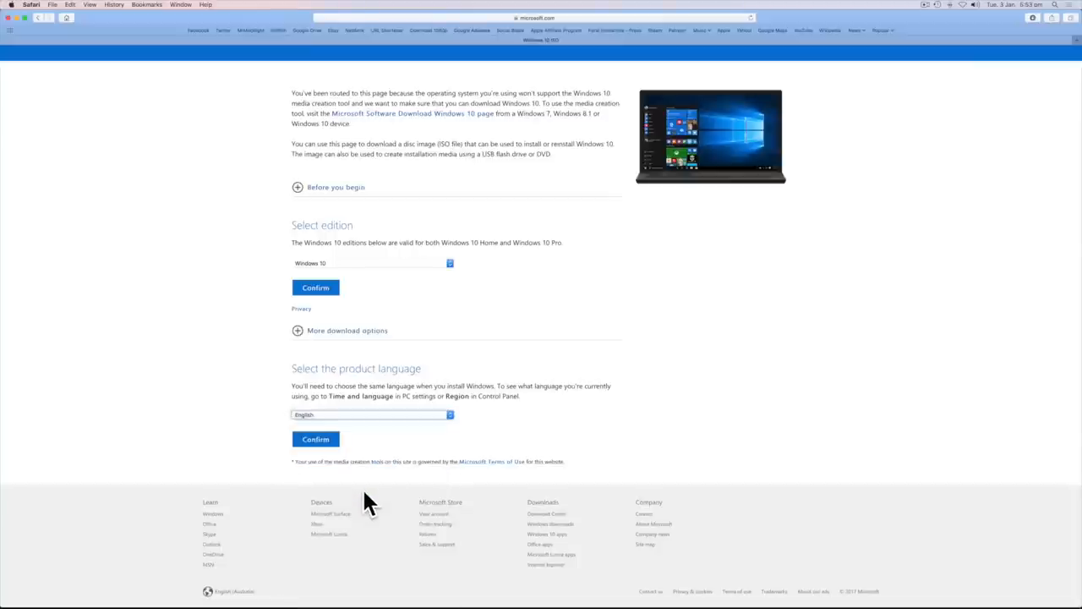
left_click(315, 439)
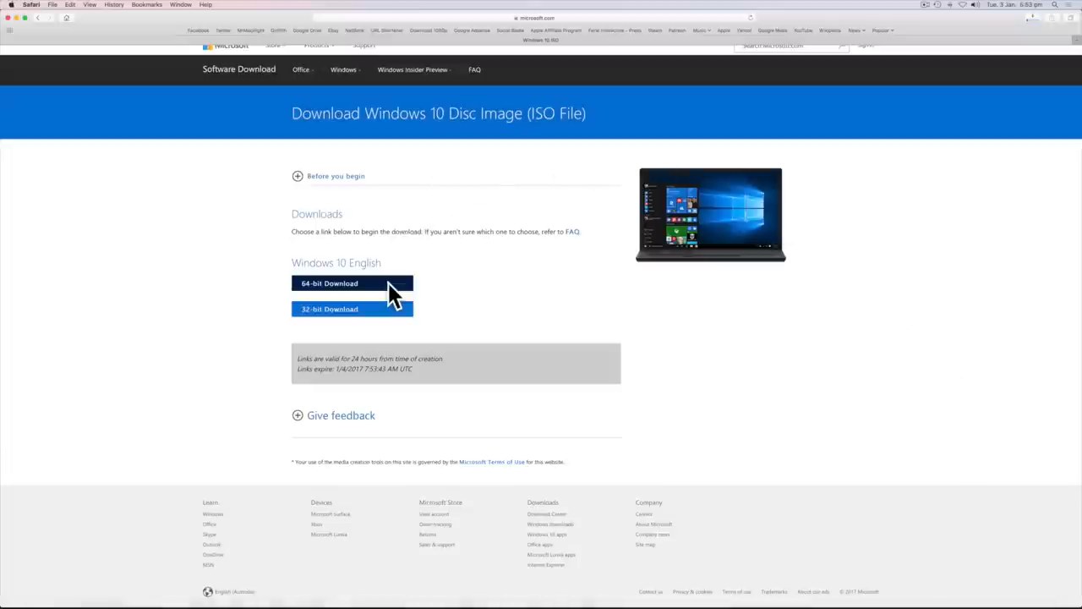
left_click(352, 282)
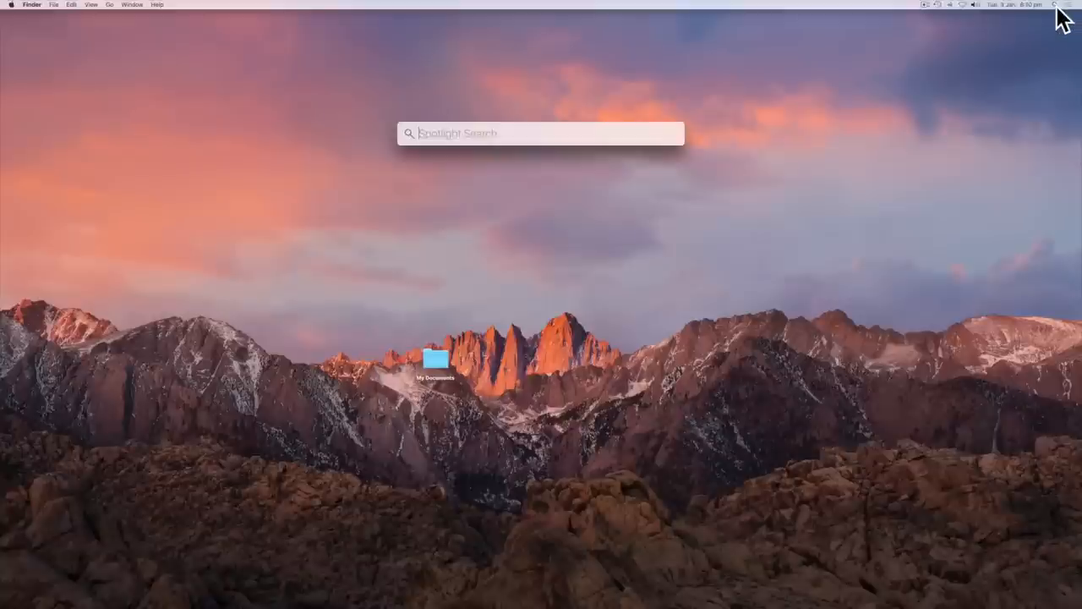
Launch Boot Camp Assistant from Spotlight and continue past the introduction and task screens.
type("boot camp assistant")
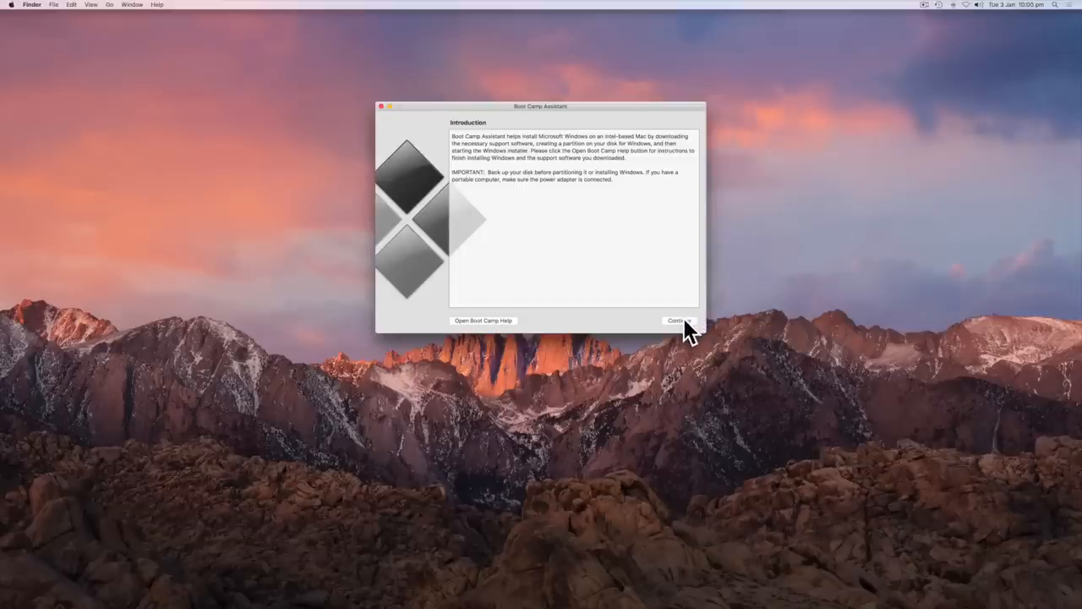
left_click(676, 321)
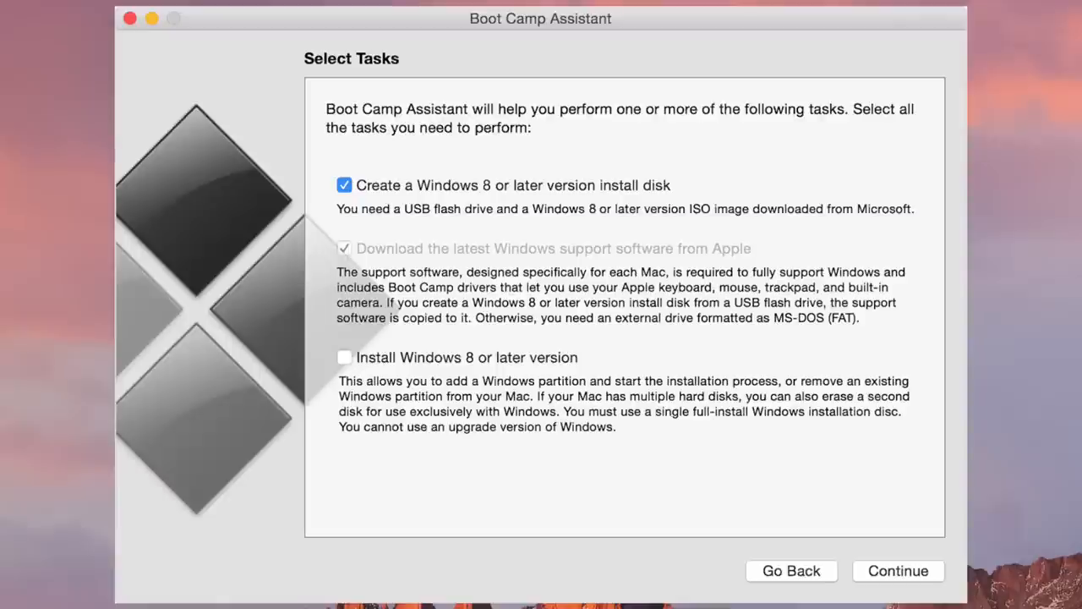
left_click(898, 570)
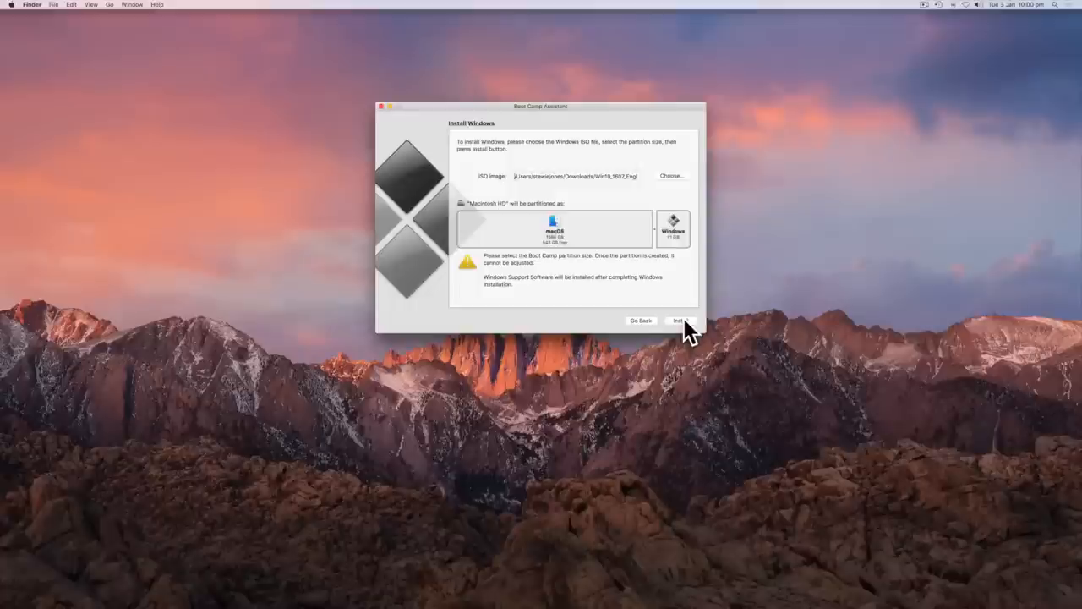
Select the Windows 10 English 64-bit ISO from Downloads as the installation image.
left_click(575, 176)
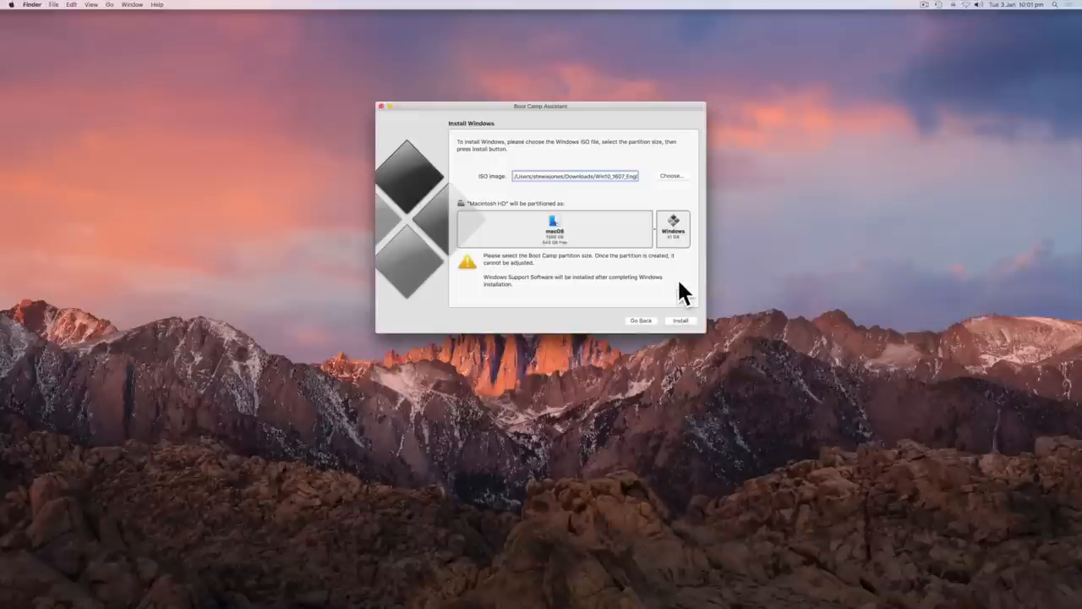
left_click(673, 176)
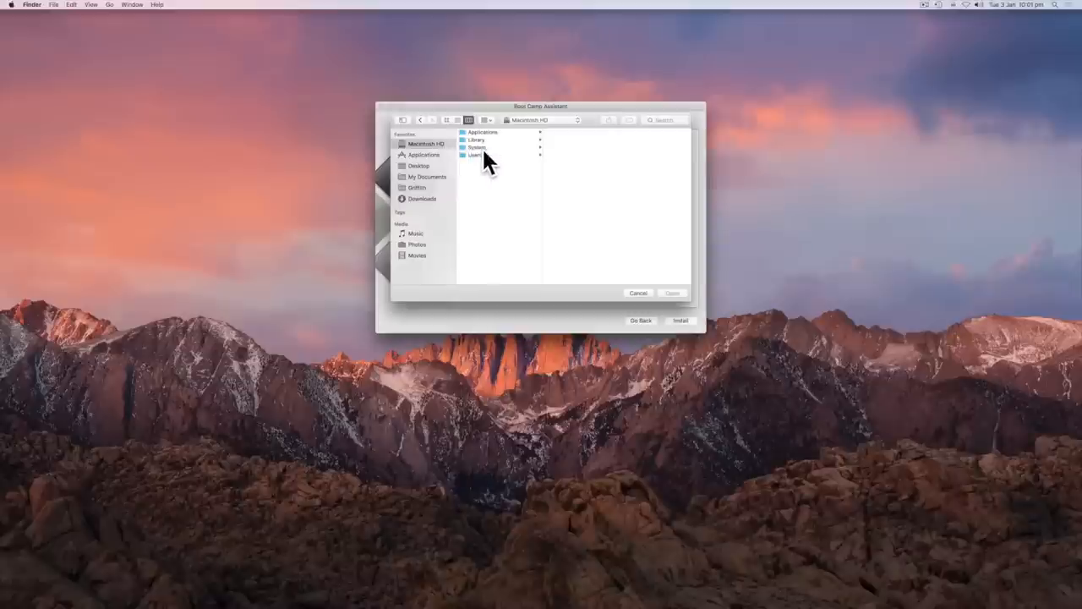
left_click(475, 155)
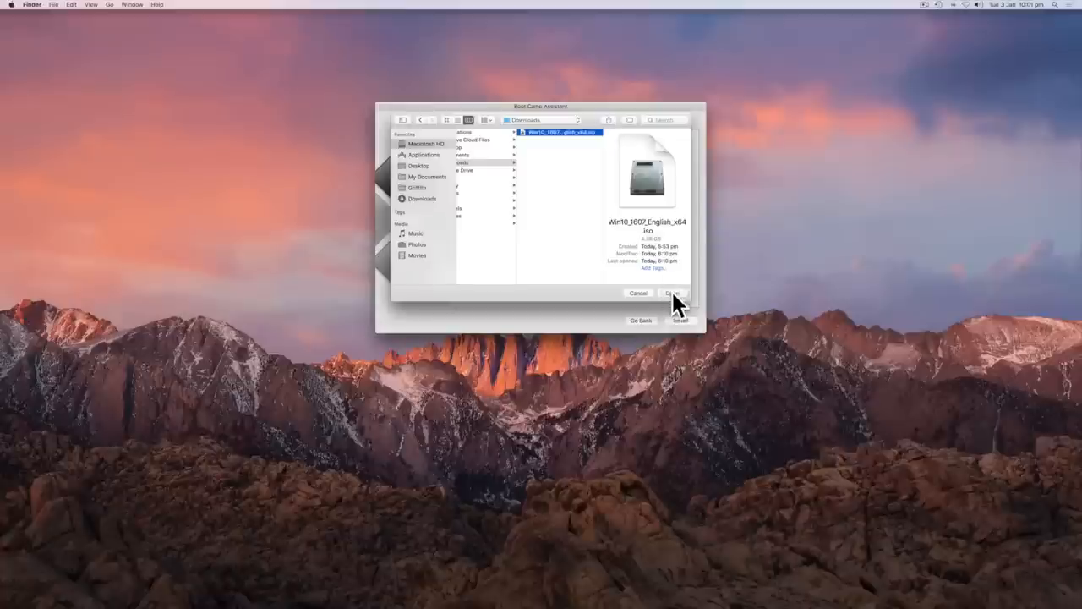
left_click(671, 293)
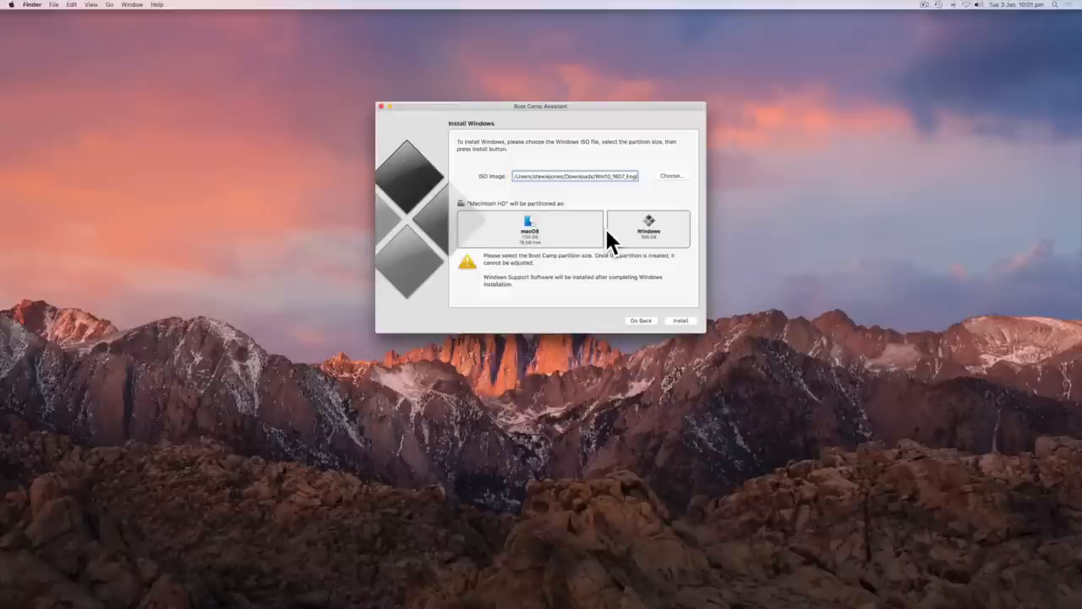
mouse_move(646, 287)
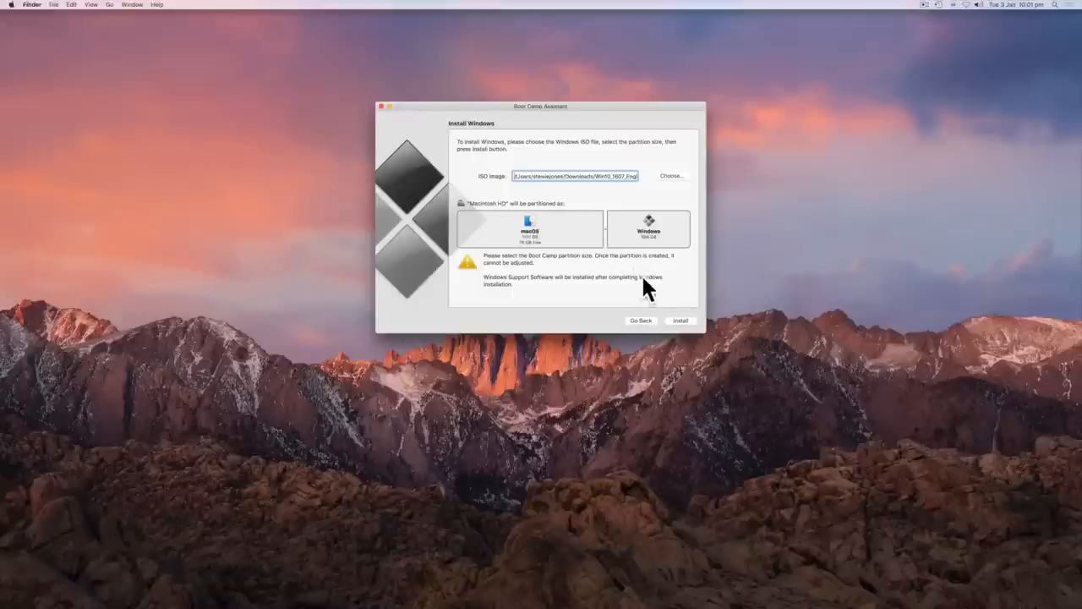
Start partitioning and installing Windows, authorising Boot Camp's changes and support-software download.
left_click(680, 321)
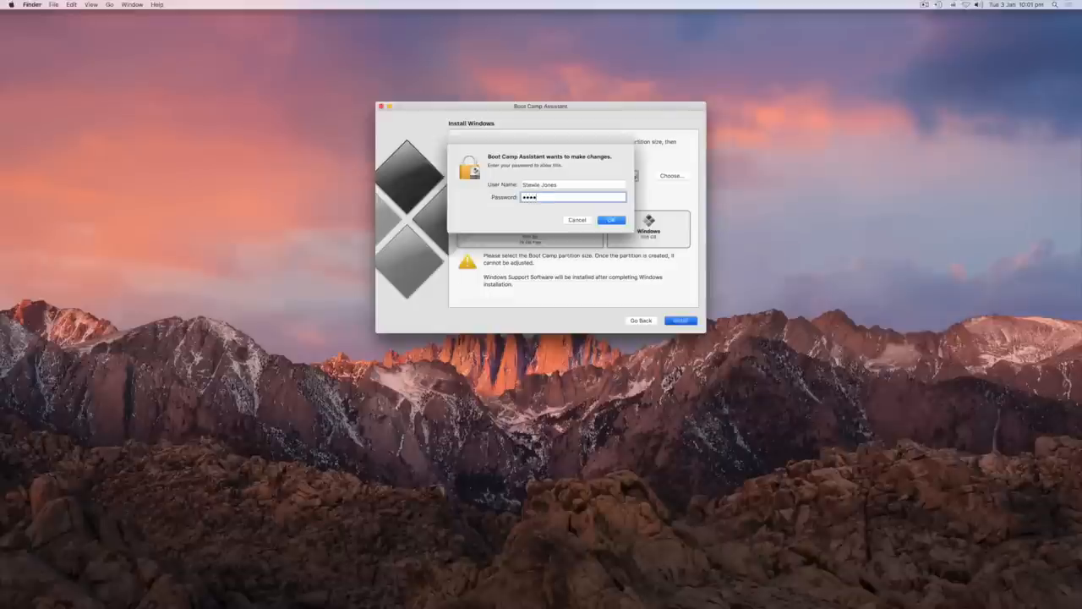
left_click(612, 220)
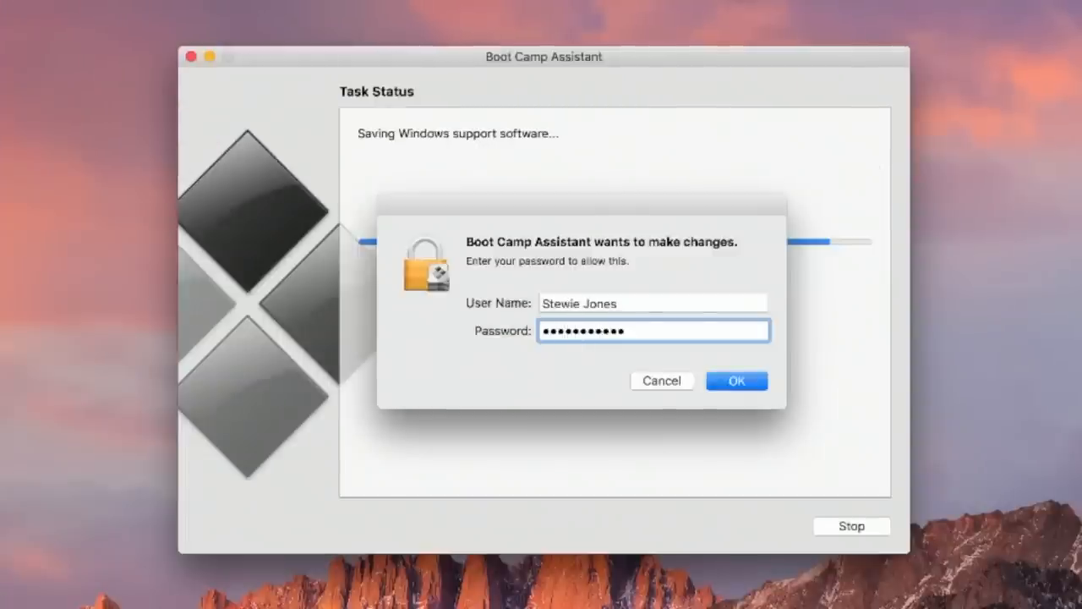
left_click(735, 380)
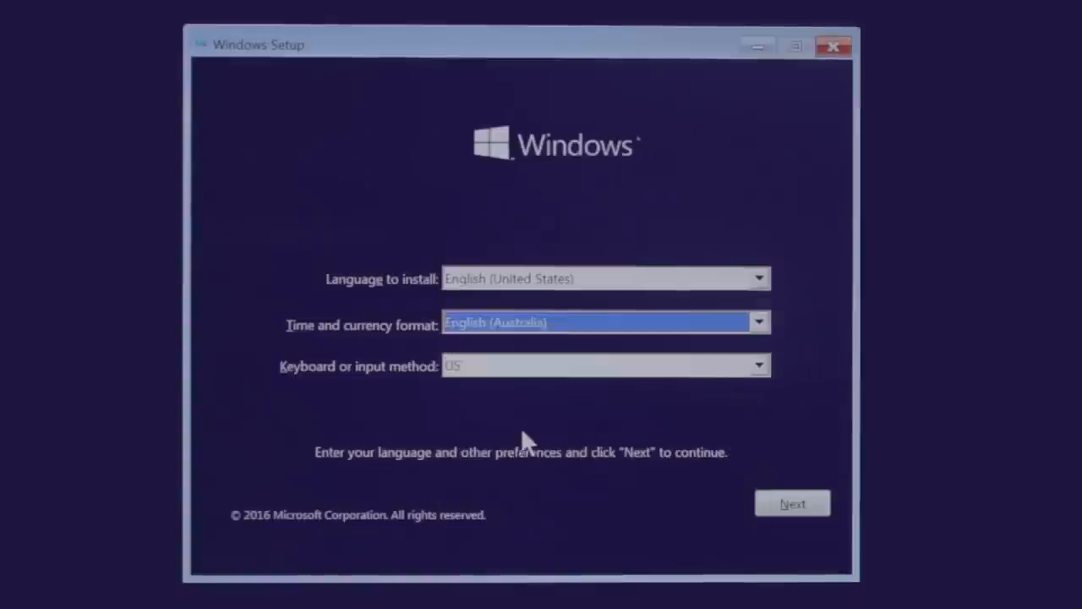
Skip the product key, choose Windows 10 Home and accept the license terms.
left_click(792, 503)
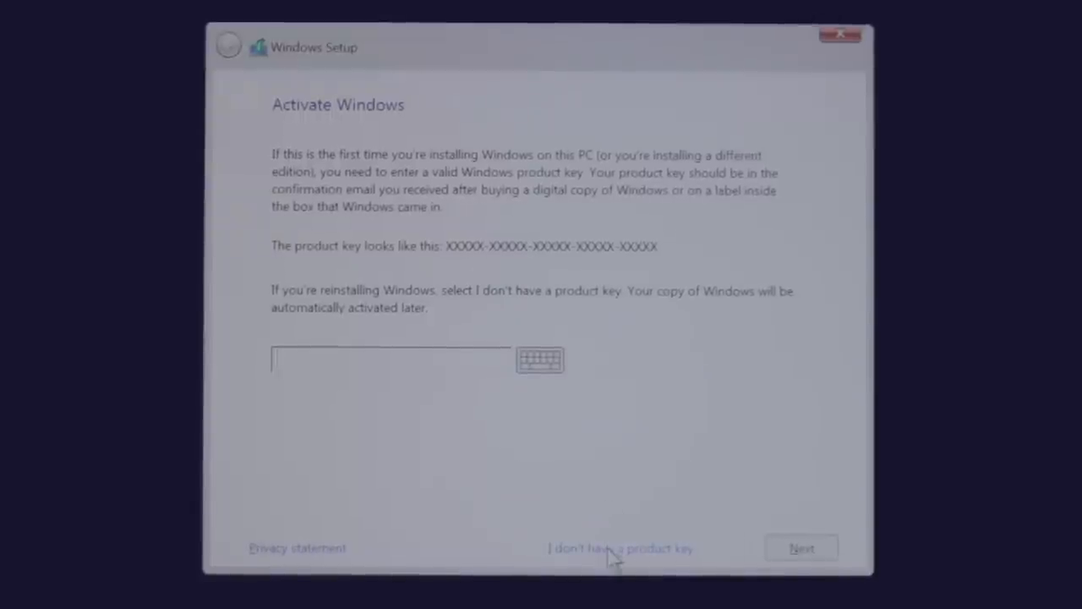
left_click(623, 548)
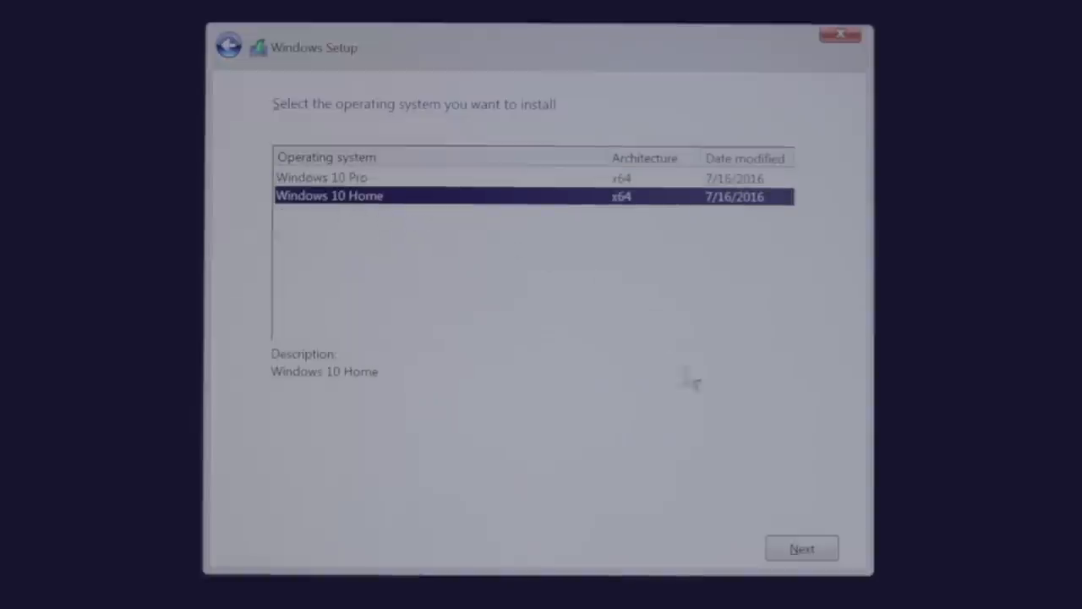
left_click(802, 548)
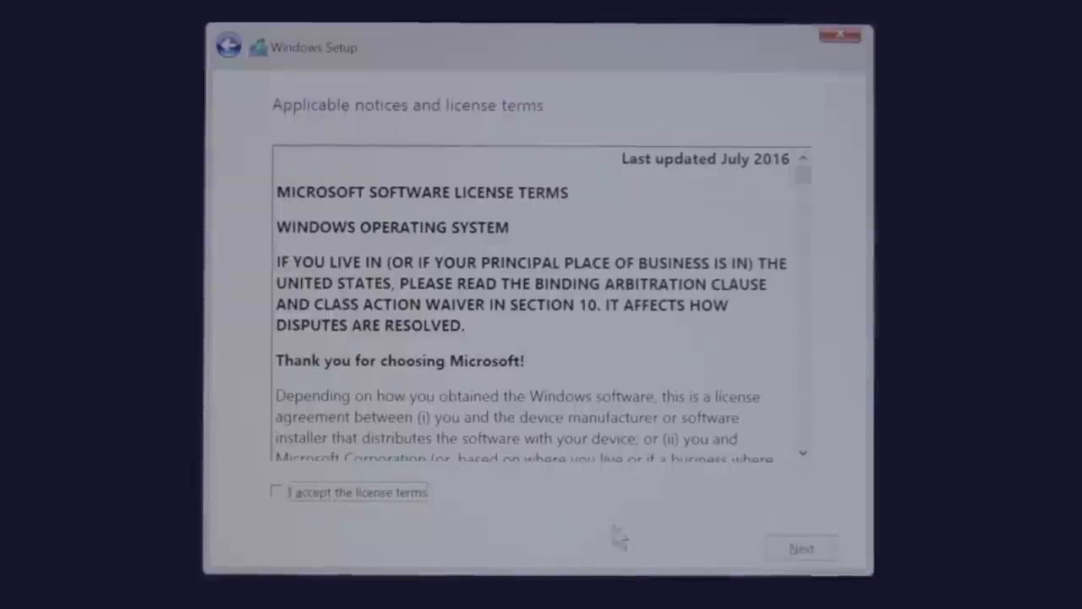
left_click(274, 492)
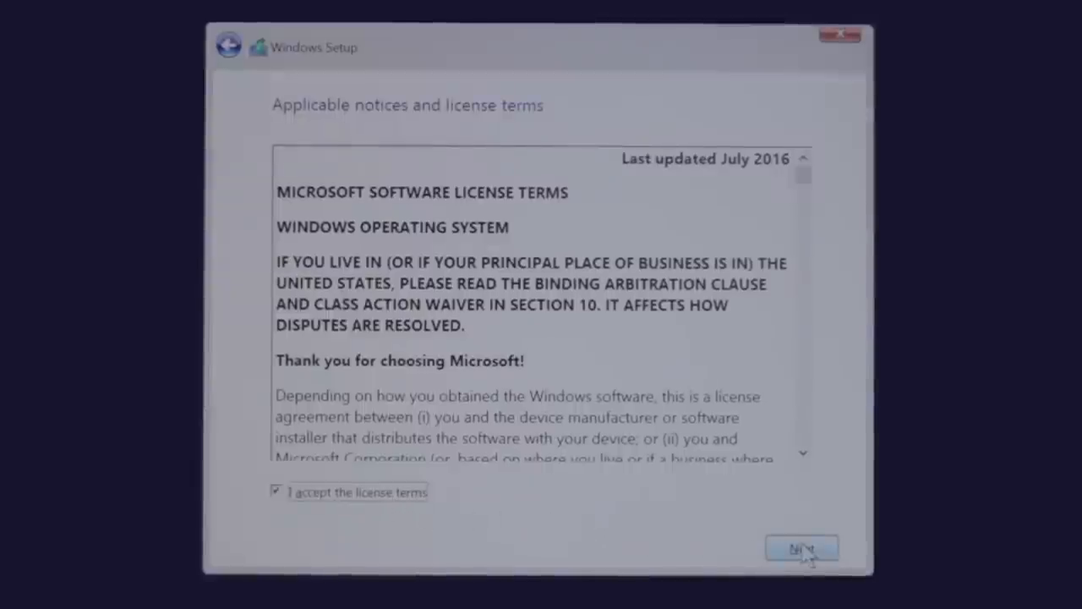
left_click(802, 548)
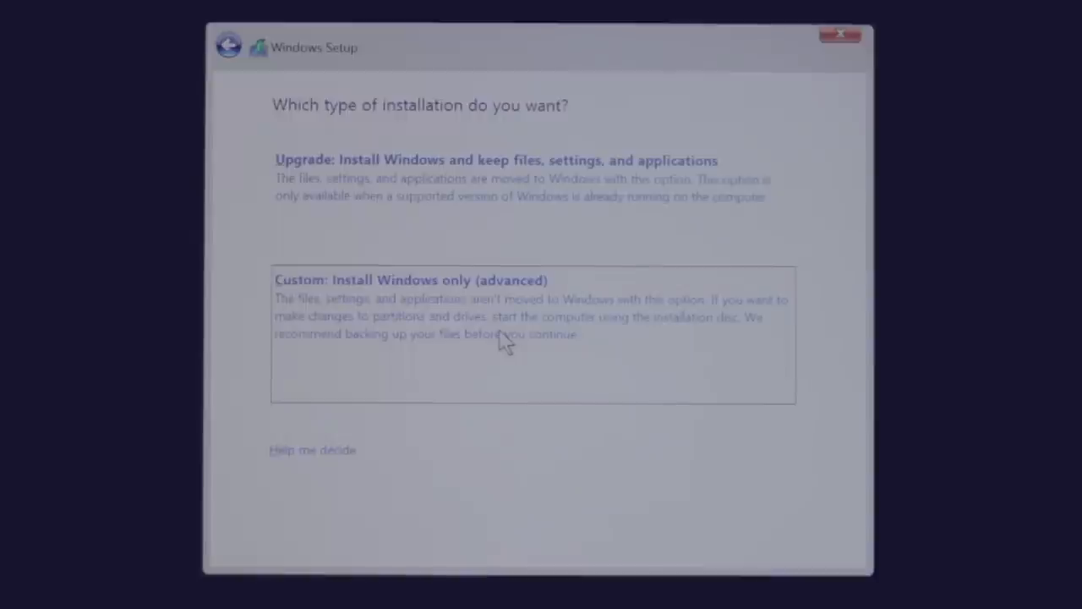
Choose a clean custom install and format Drive 0 Partition 5 for Windows.
left_click(409, 281)
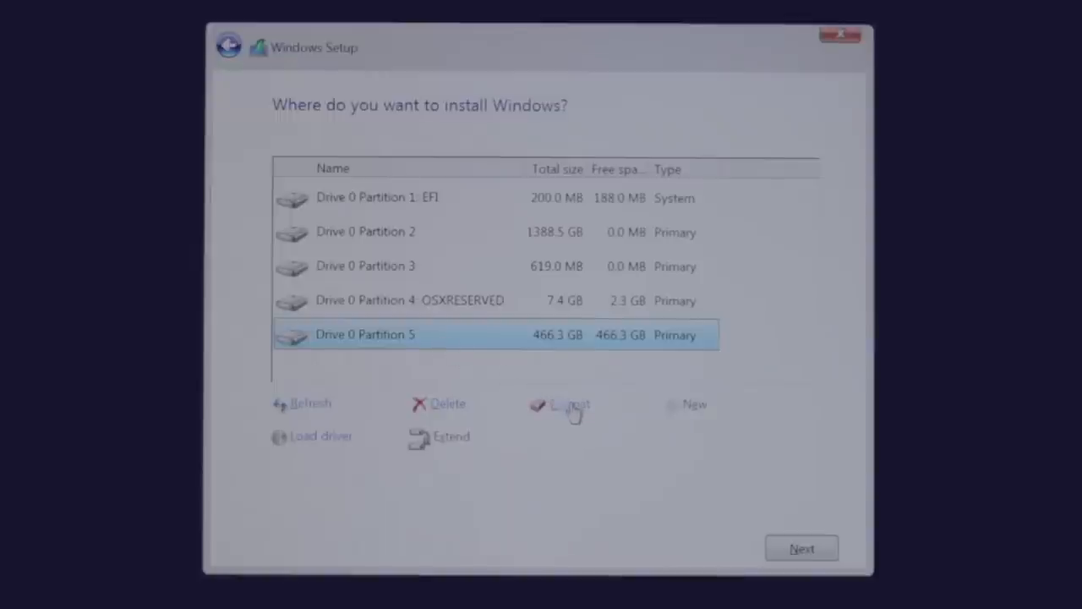
left_click(569, 404)
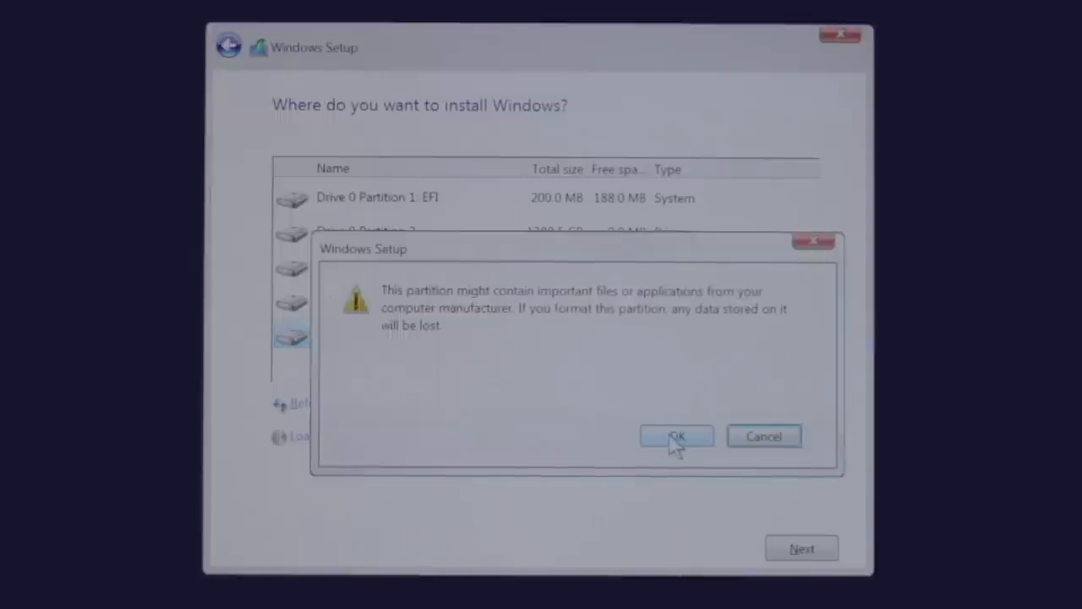
left_click(676, 436)
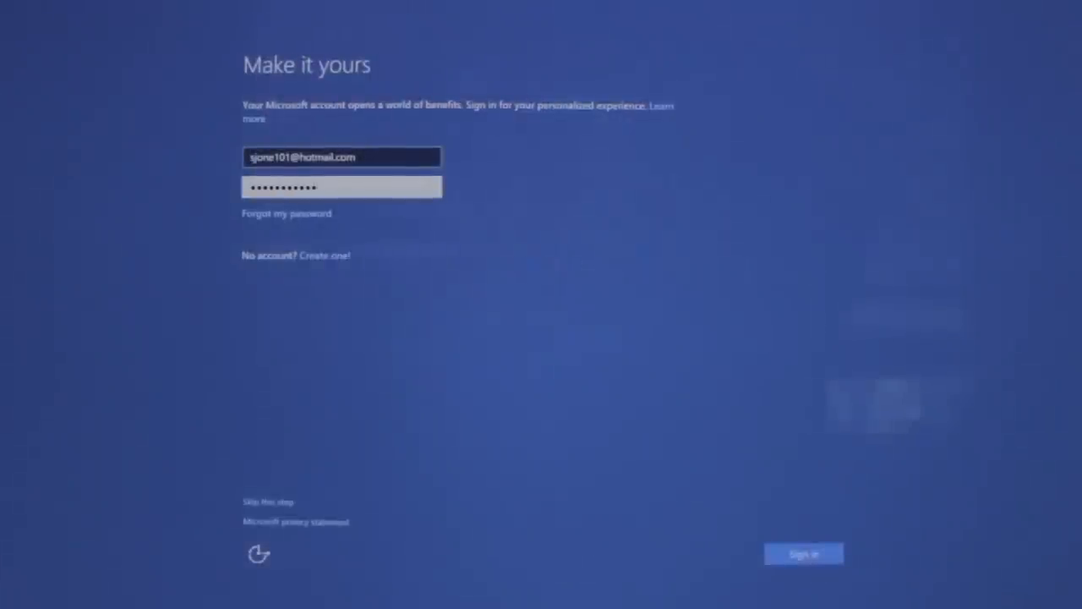
Sign in with the Microsoft account and keep new files on this PC rather than OneDrive.
left_click(802, 553)
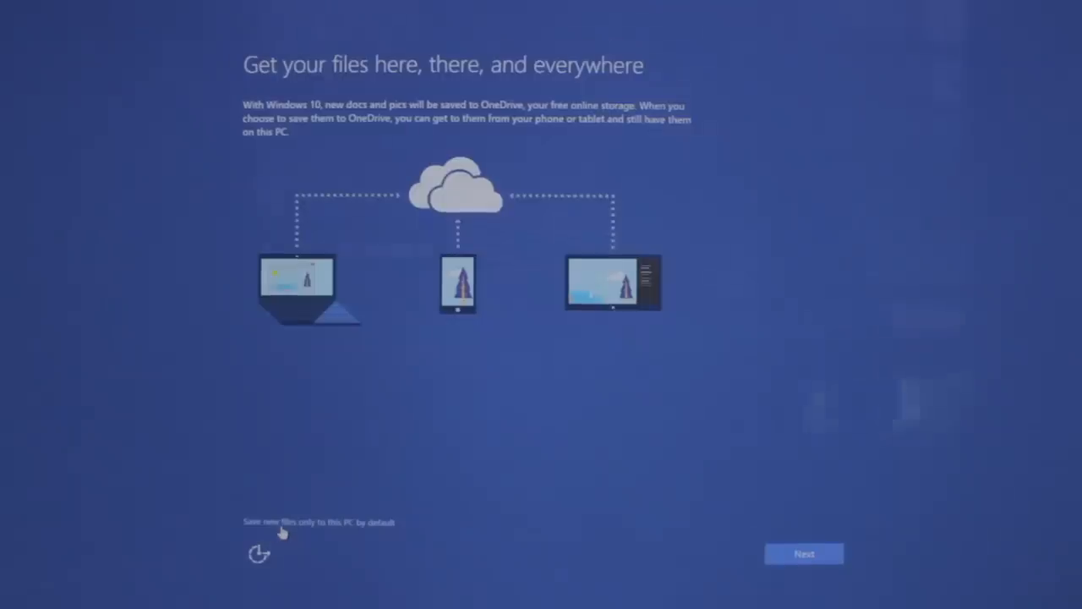
left_click(803, 553)
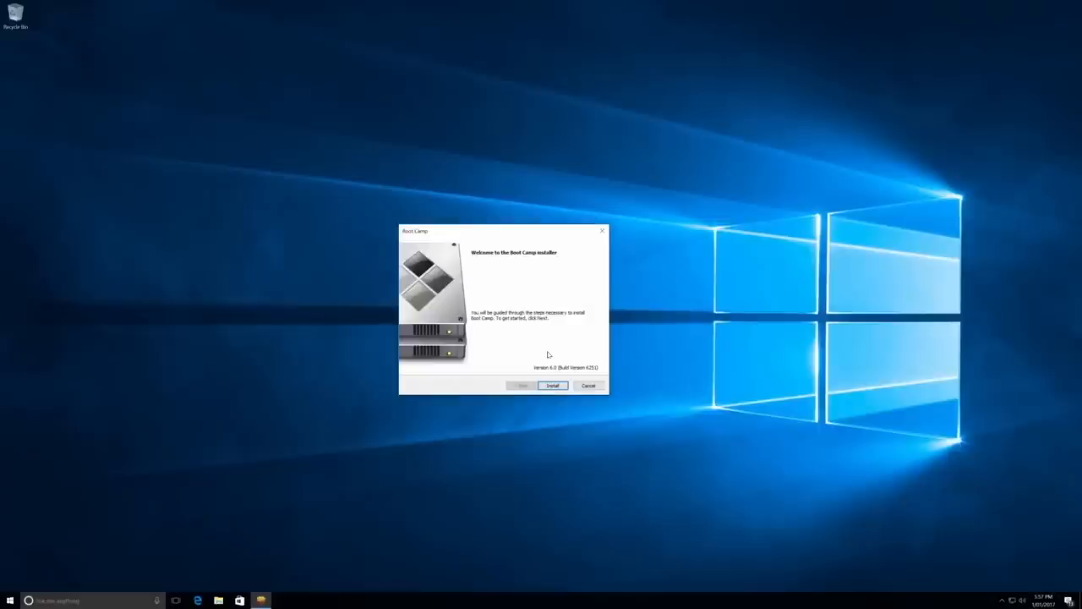
Run the Boot Camp installer wizard, accepting Apple's license, to install the drivers.
left_click(551, 386)
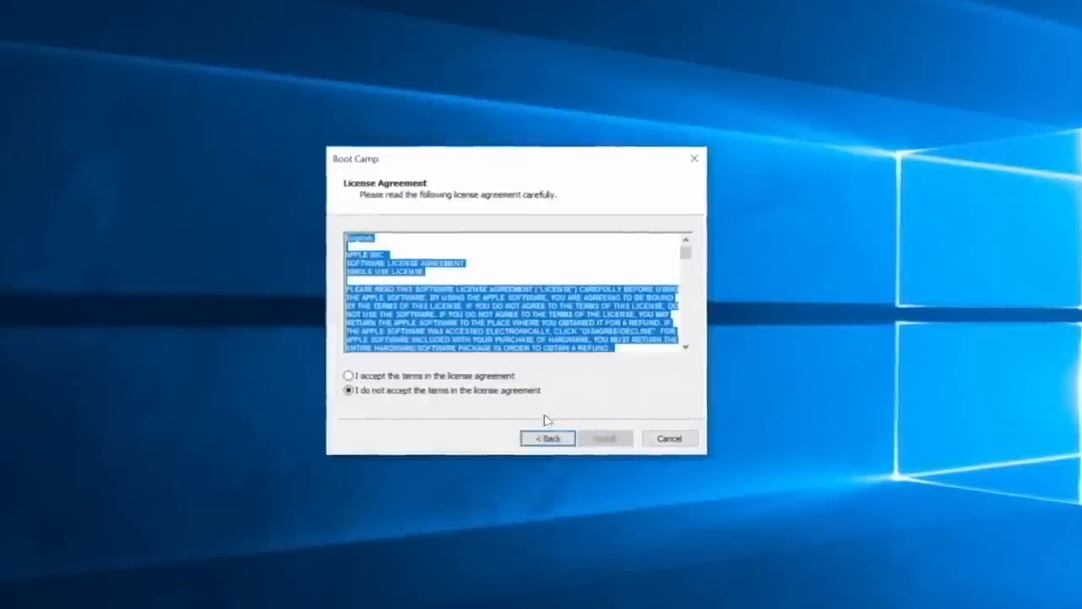
left_click(348, 376)
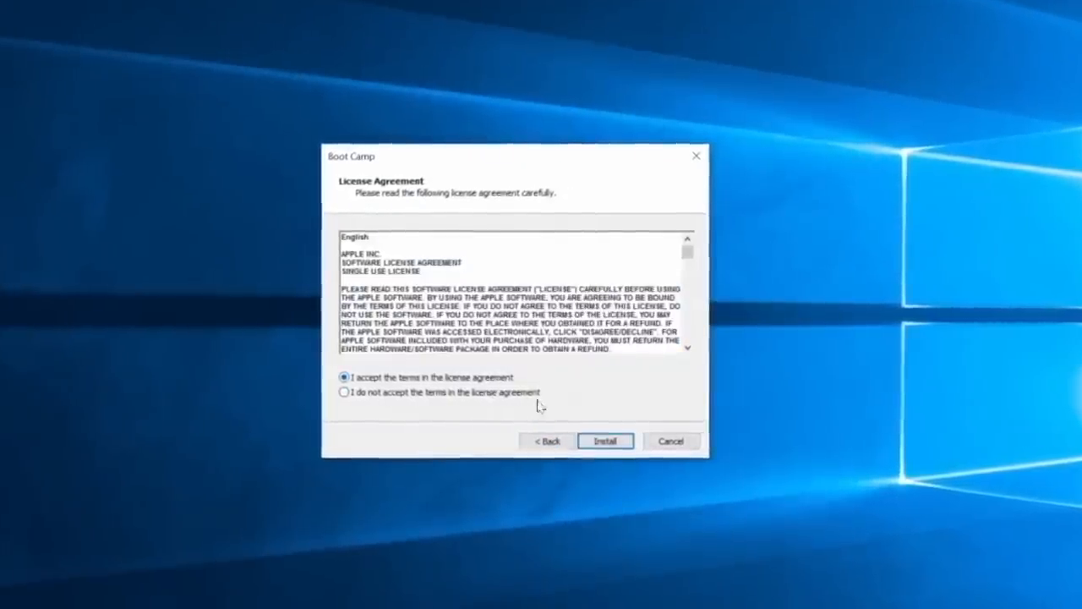
left_click(605, 440)
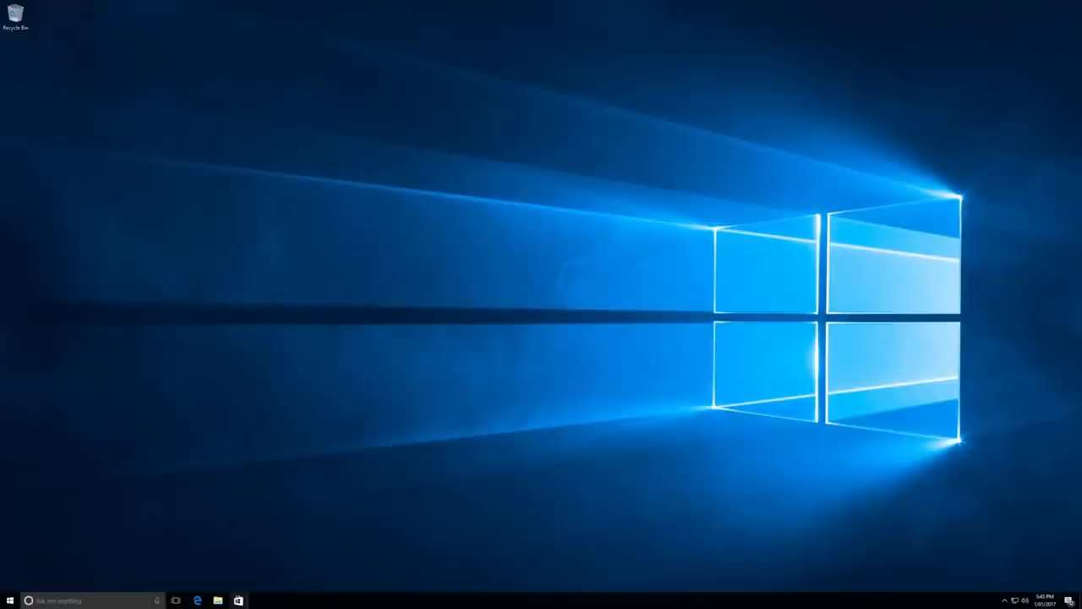
Run Boot Camp setup from the OSXRESERVED drive in File Explorer and allow its changes.
left_click(216, 601)
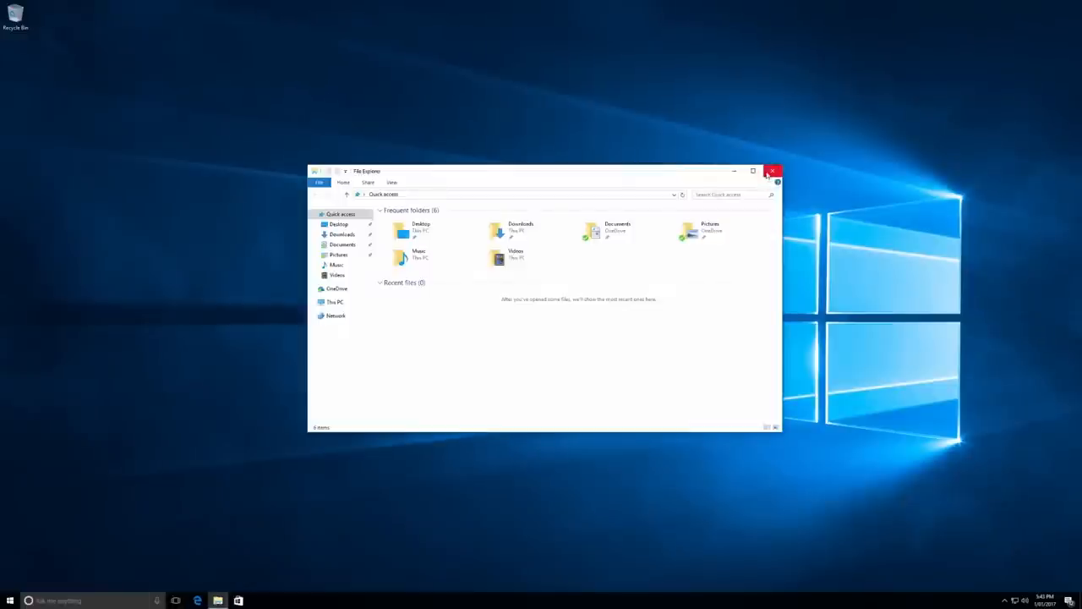
left_click(335, 301)
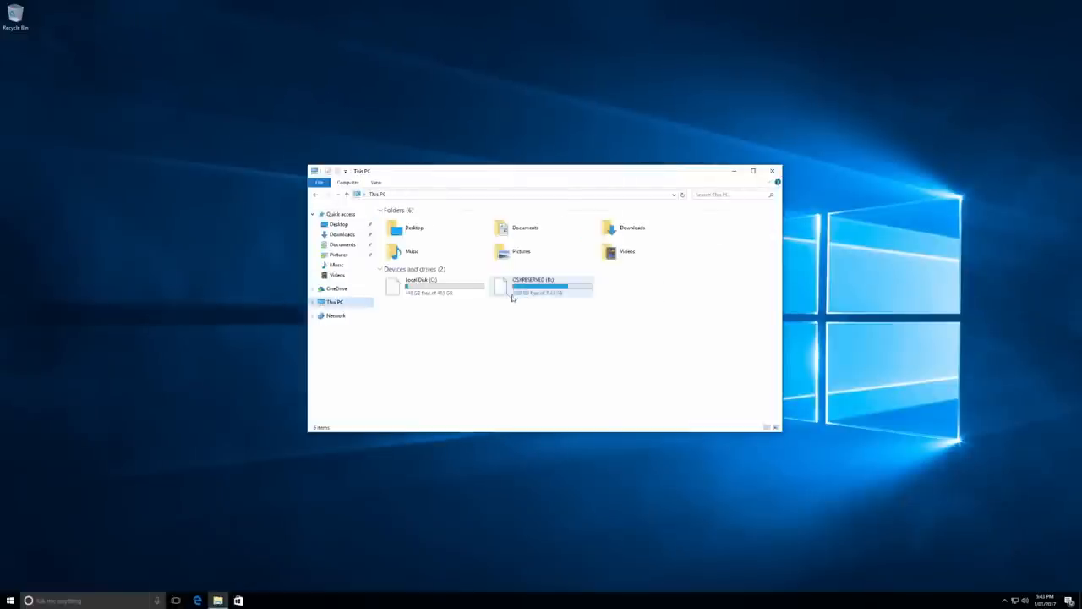
double_click(532, 285)
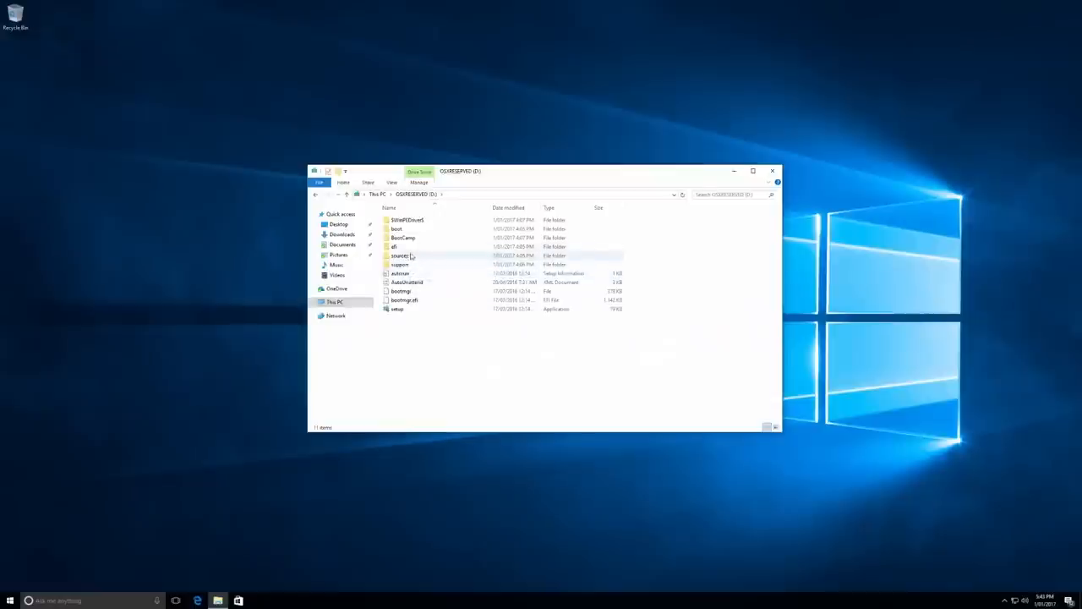
double_click(402, 237)
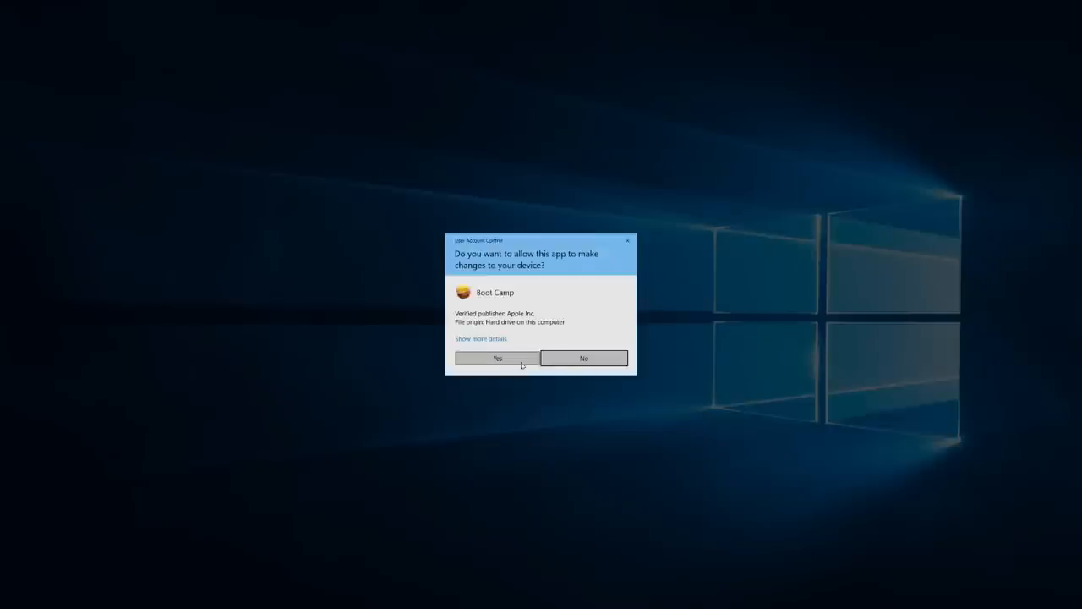
left_click(497, 359)
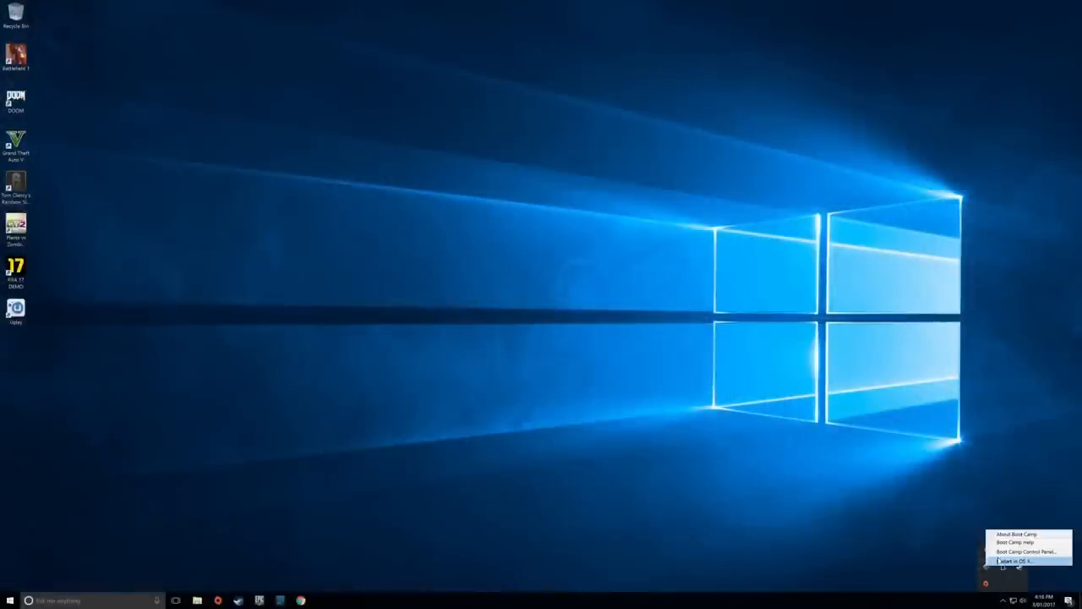
Have Boot Camp restart the Mac into macOS from the system tray.
left_click(1012, 562)
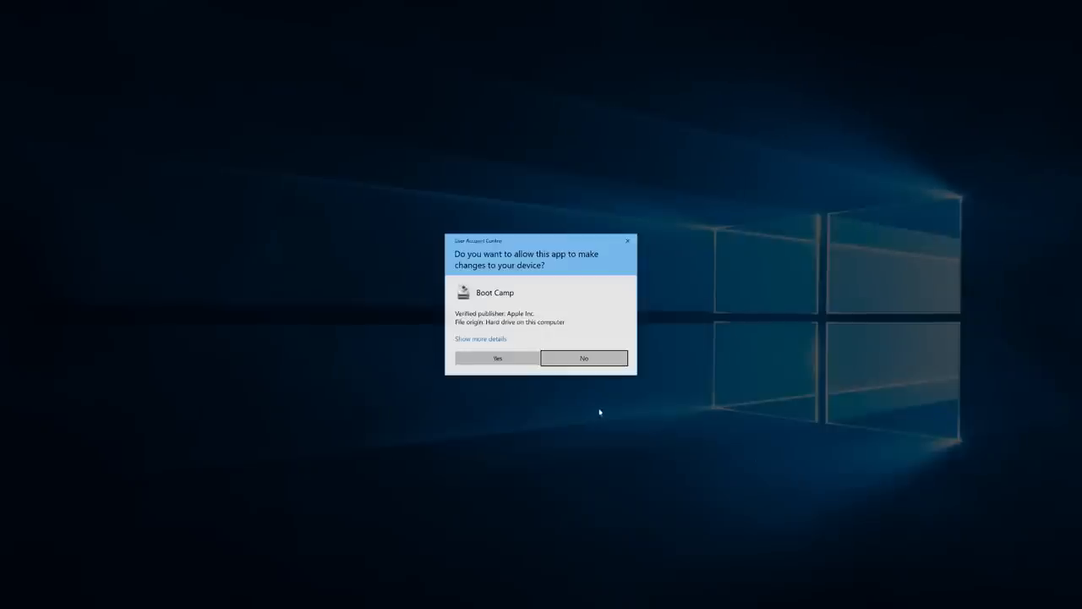
left_click(497, 358)
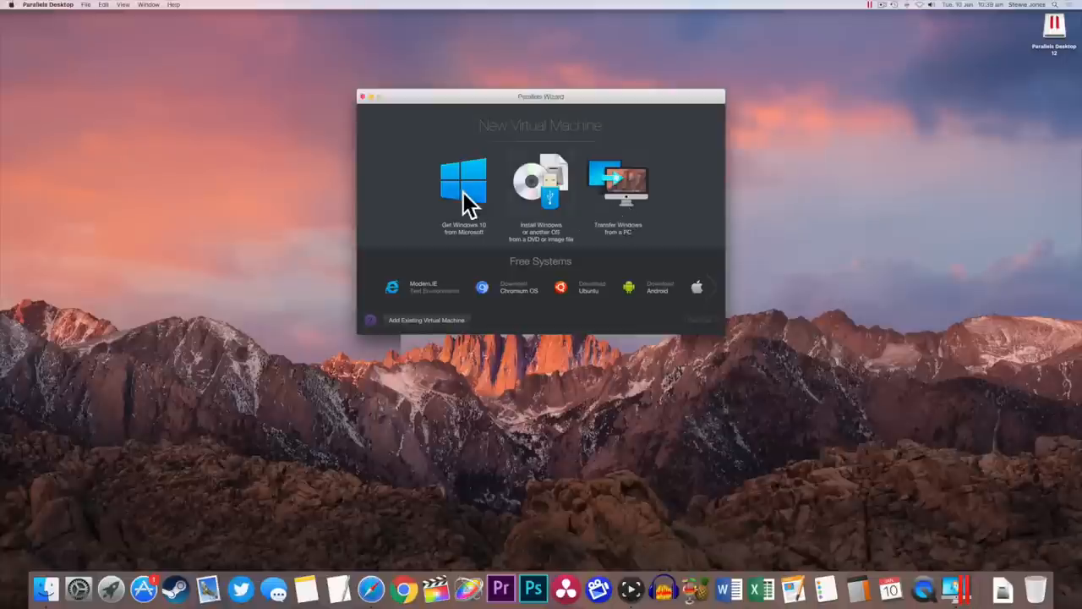
left_click(464, 179)
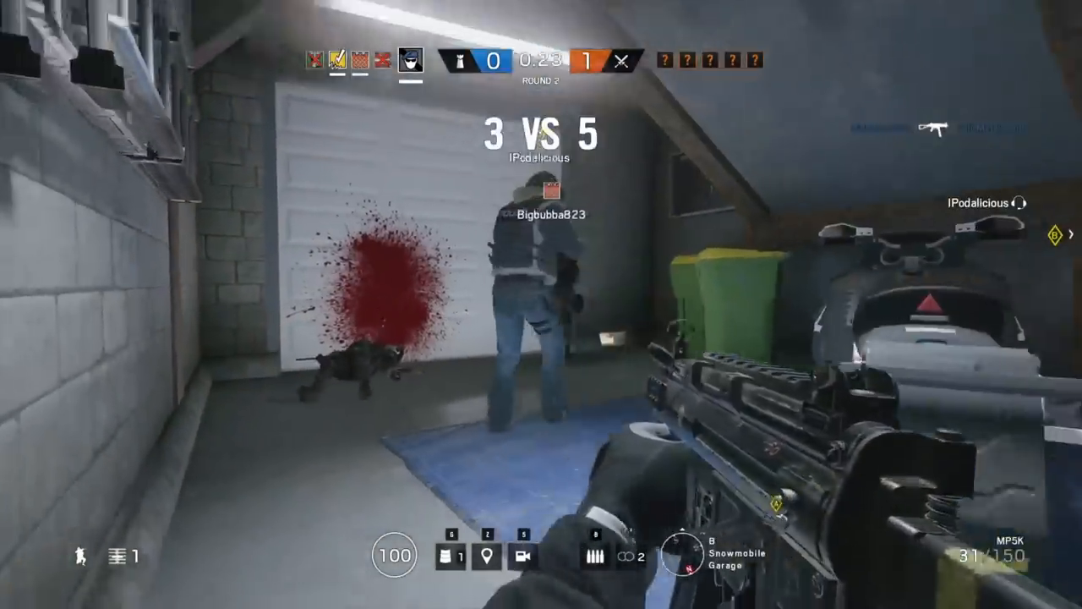
left_click(541, 305)
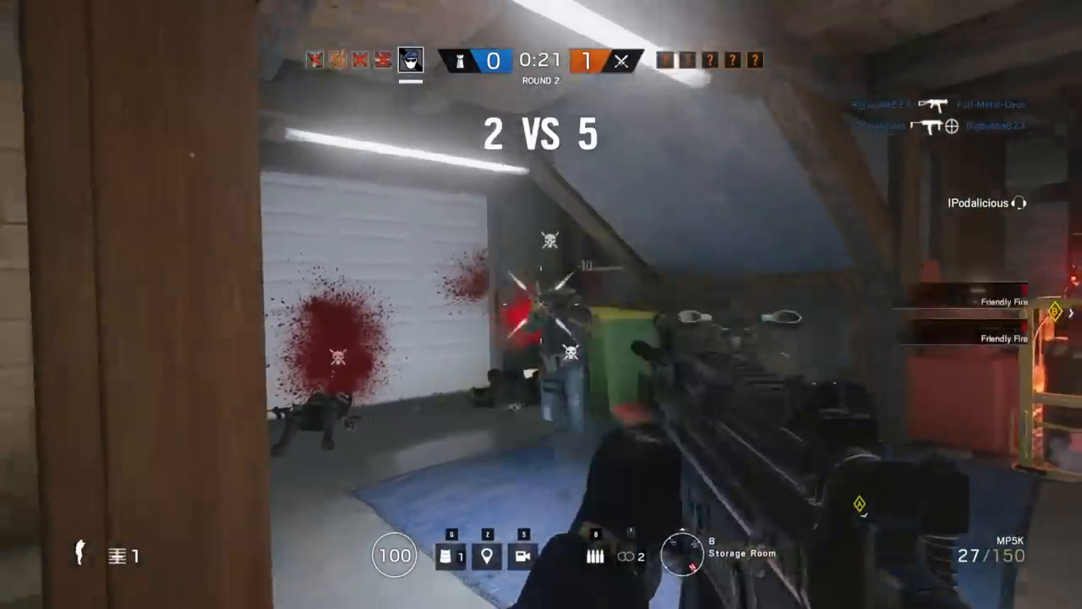